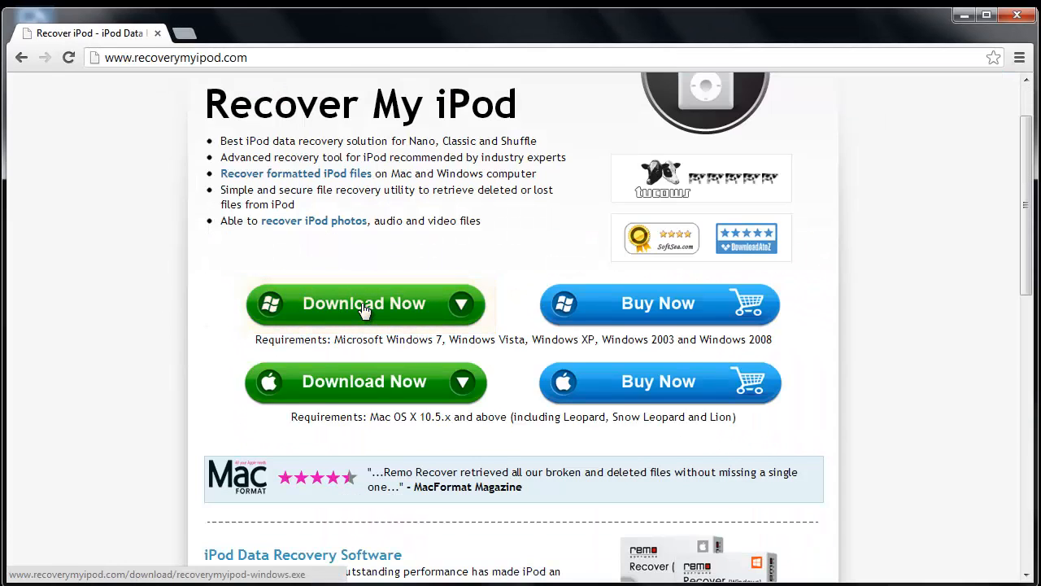
Download the Windows version of Recover My iPod from recoverymyipod.com
{"action": "left_click", "coordinate": [364, 304]}
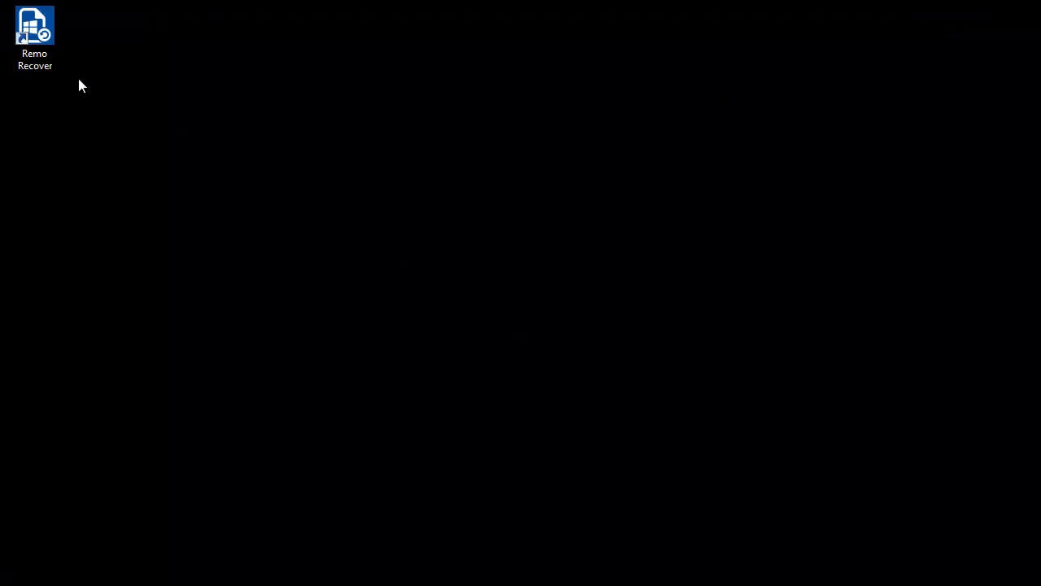
Launch Remo Recover and scan the JASON - D: drive for lost photos, video and audio
{"action": "double_click", "coordinate": [35, 33]}
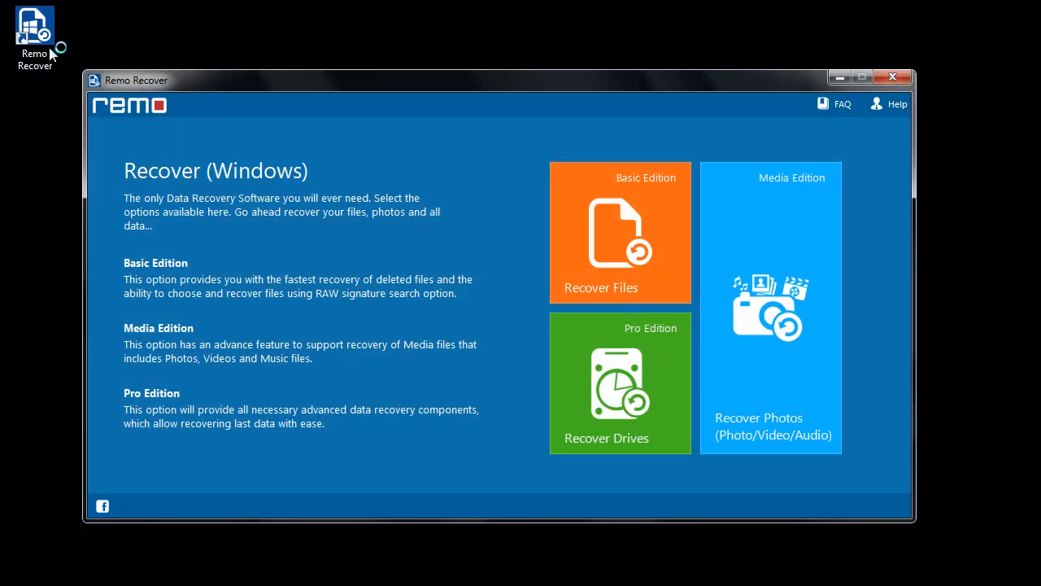
{"action": "mouse_move", "coordinate": [36, 304]}
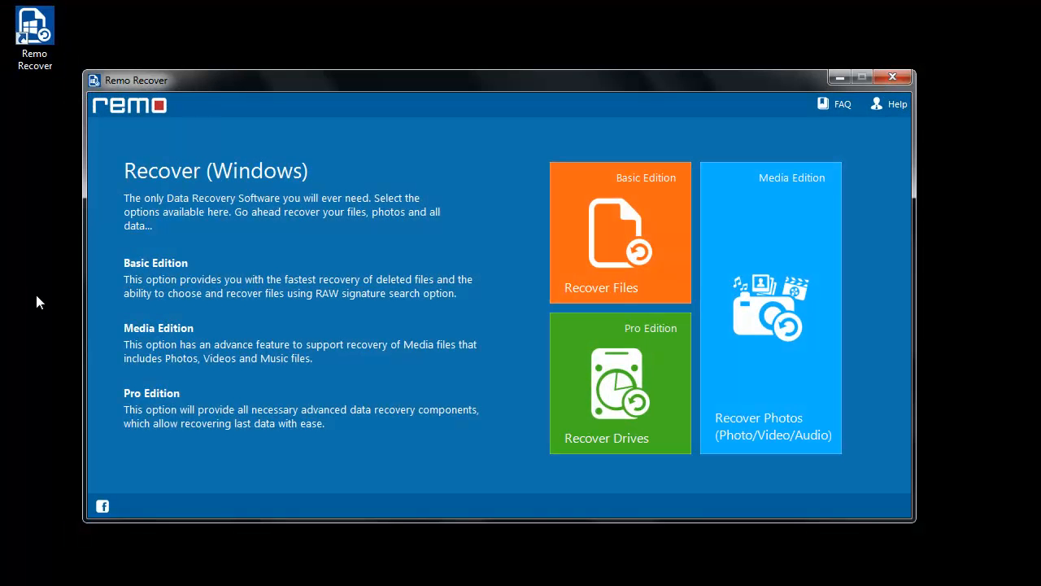
{"action": "mouse_move", "coordinate": [861, 564]}
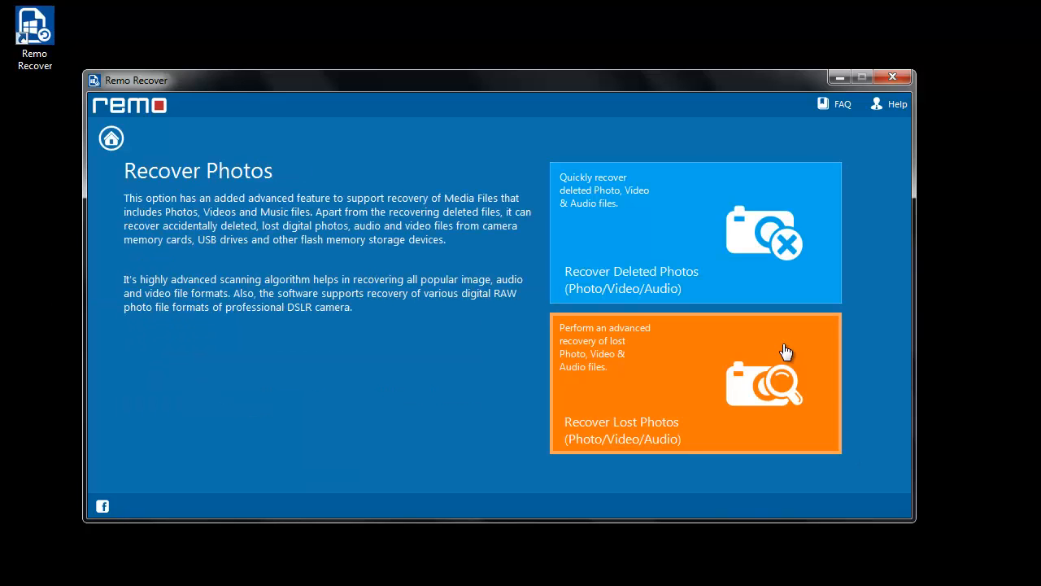
{"action": "left_click", "coordinate": [696, 382]}
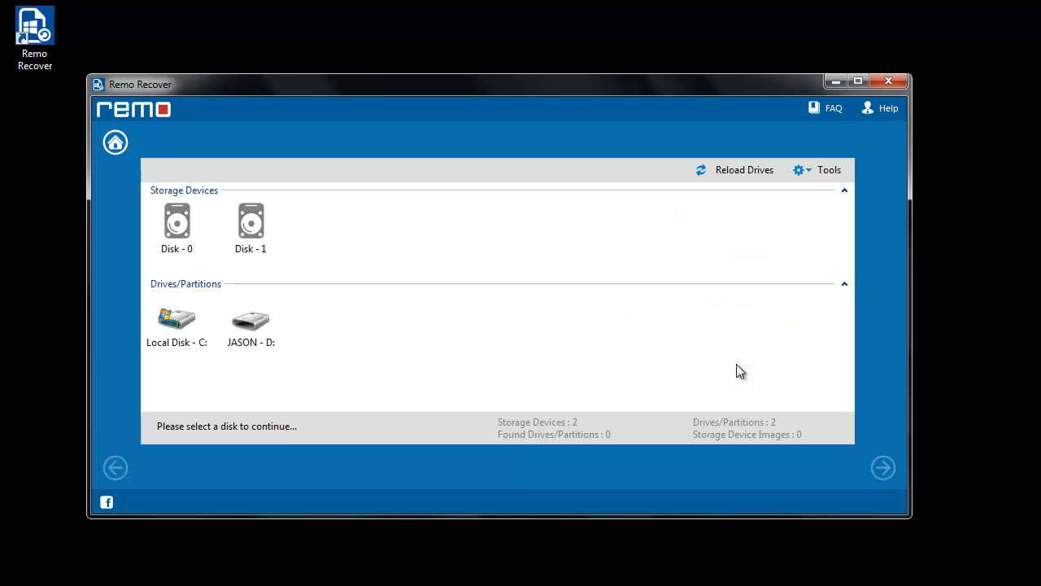
{"action": "left_click", "coordinate": [251, 319]}
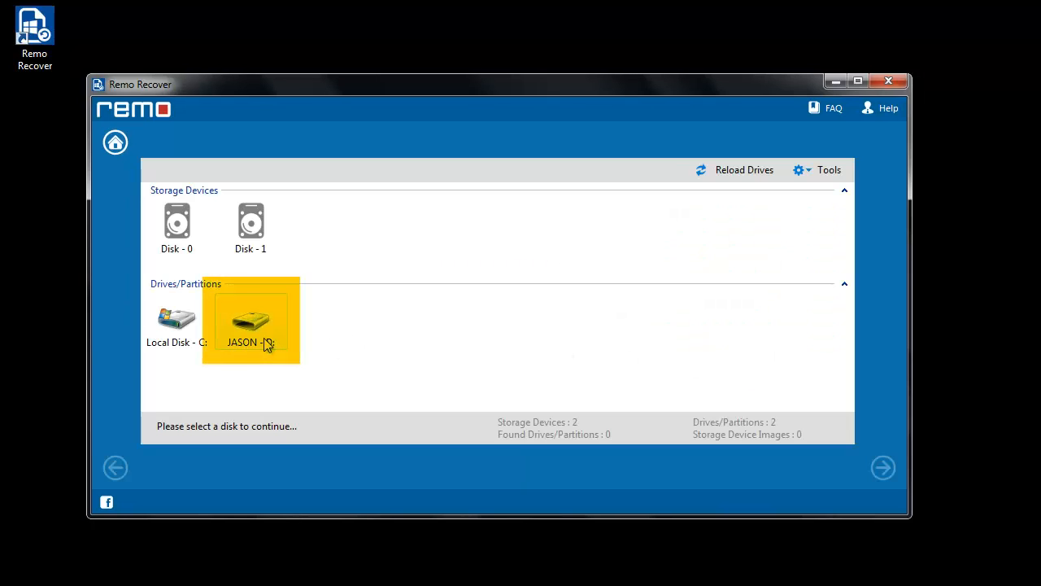
{"action": "left_click", "coordinate": [251, 317]}
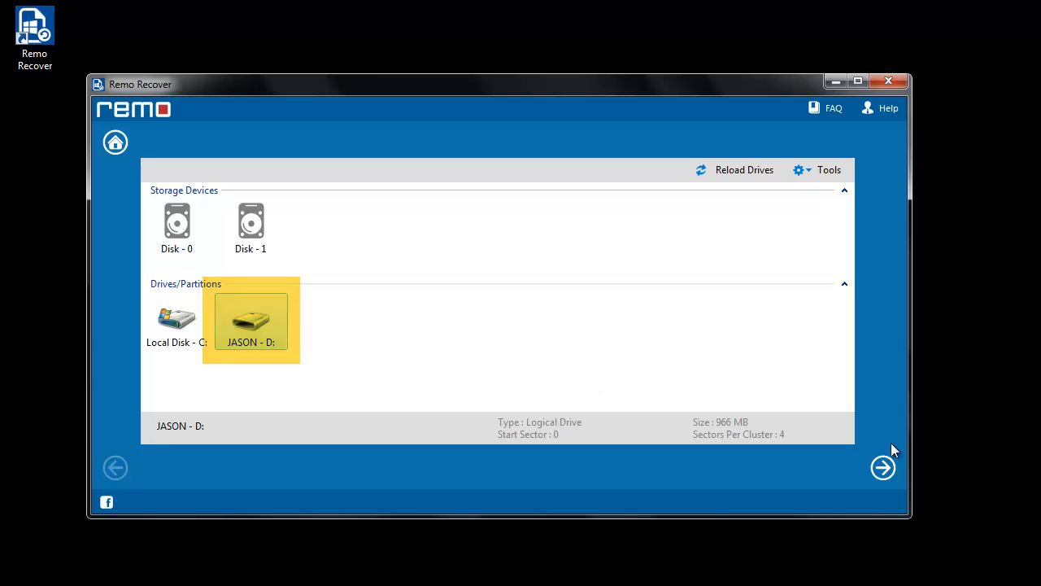
{"action": "left_click", "coordinate": [882, 469]}
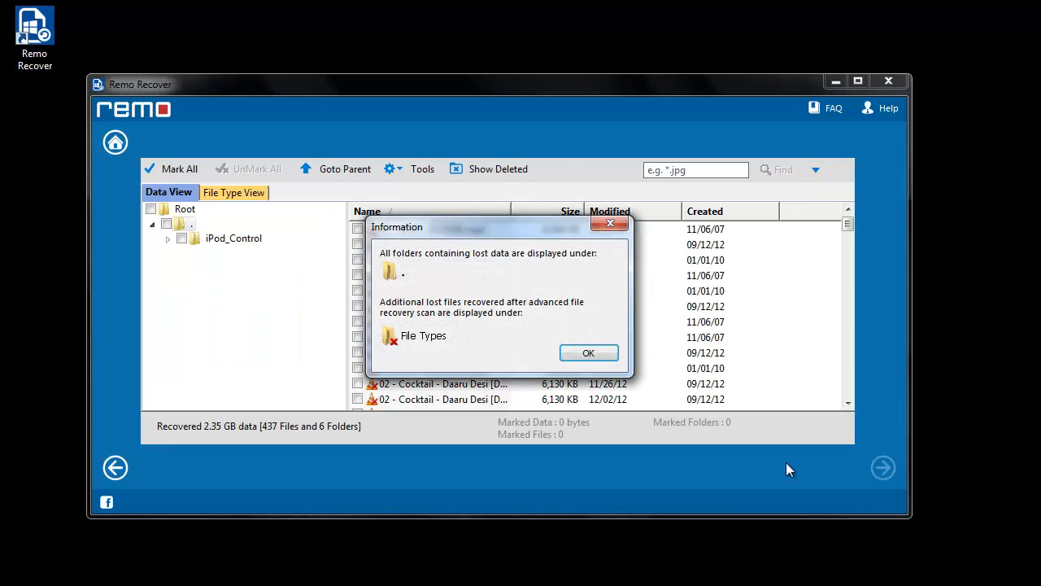
{"action": "mouse_move", "coordinate": [616, 355]}
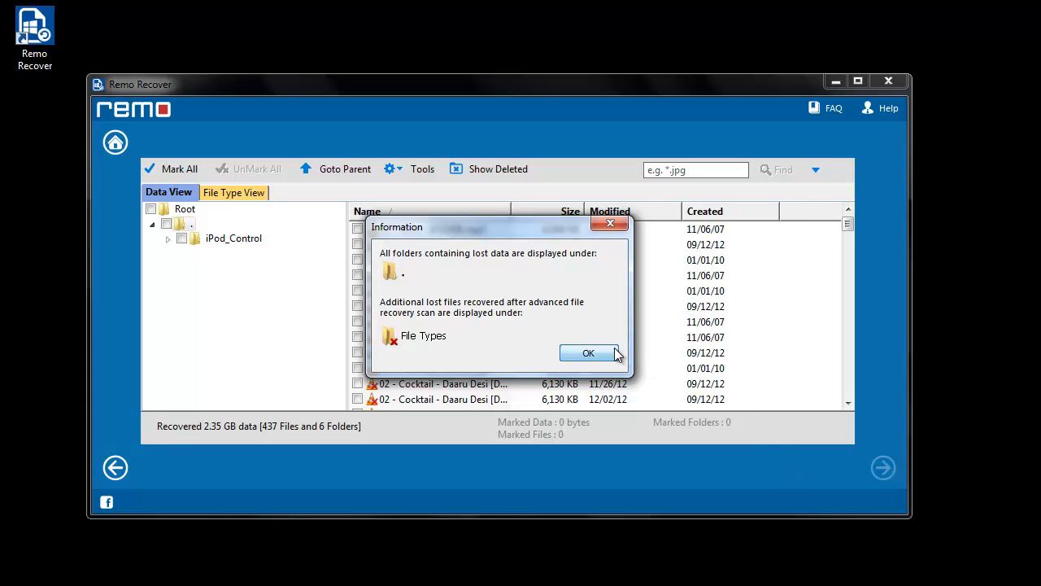
Dismiss the found-files notice, preview 01 Home.mp3 and mark it for recovery
{"action": "left_click", "coordinate": [589, 353]}
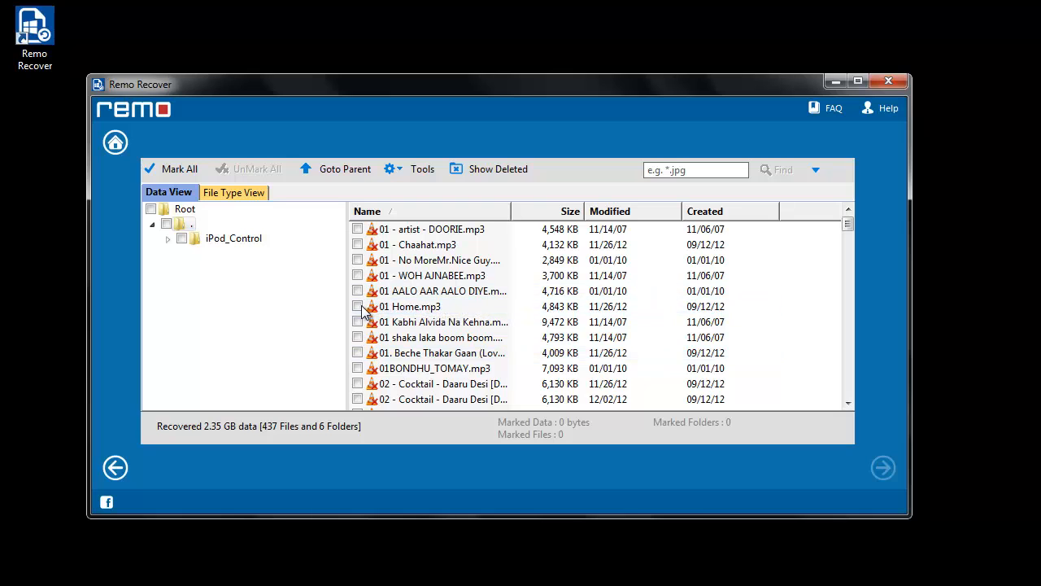
{"action": "mouse_move", "coordinate": [360, 310]}
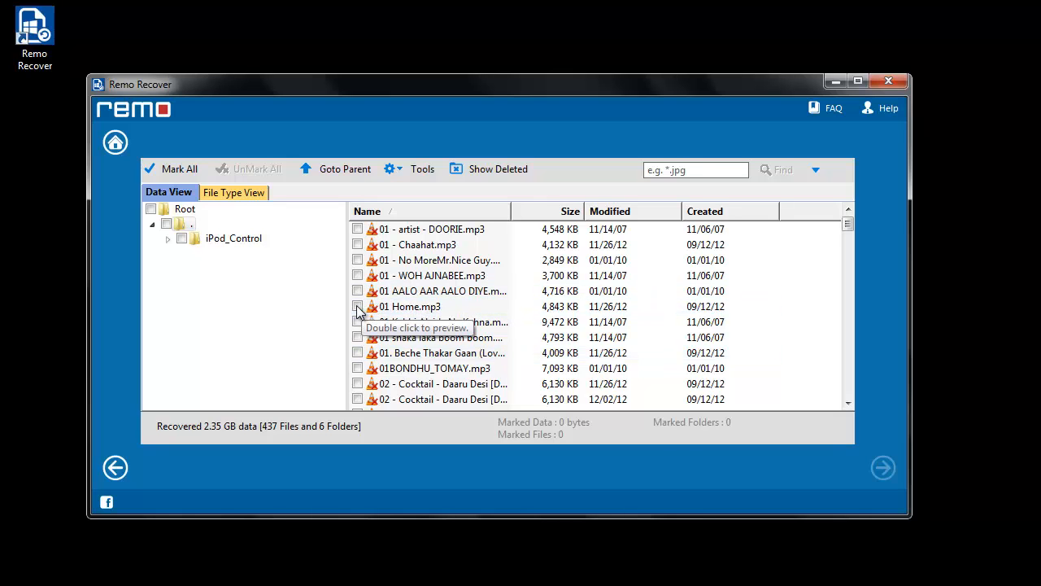
{"action": "double_click", "coordinate": [410, 306]}
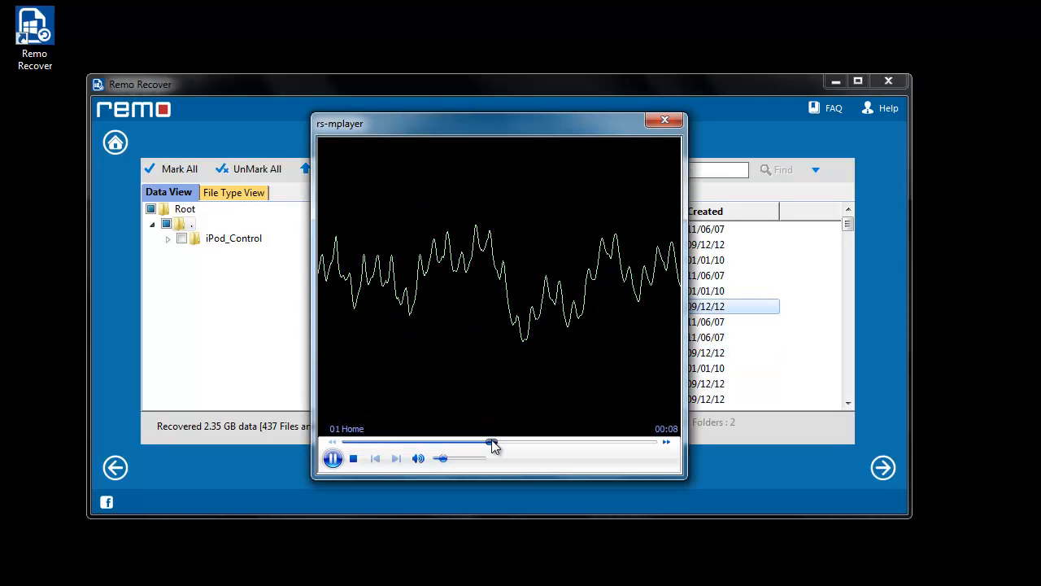
{"action": "left_click", "coordinate": [881, 467]}
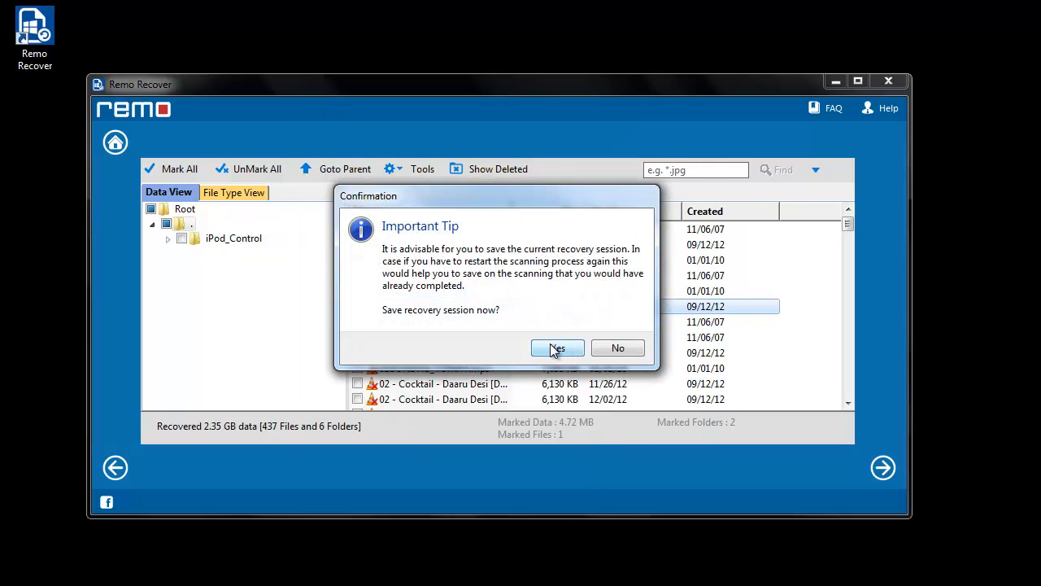
Save the recovery session as a session file on the Desktop and confirm
{"action": "left_click", "coordinate": [556, 348]}
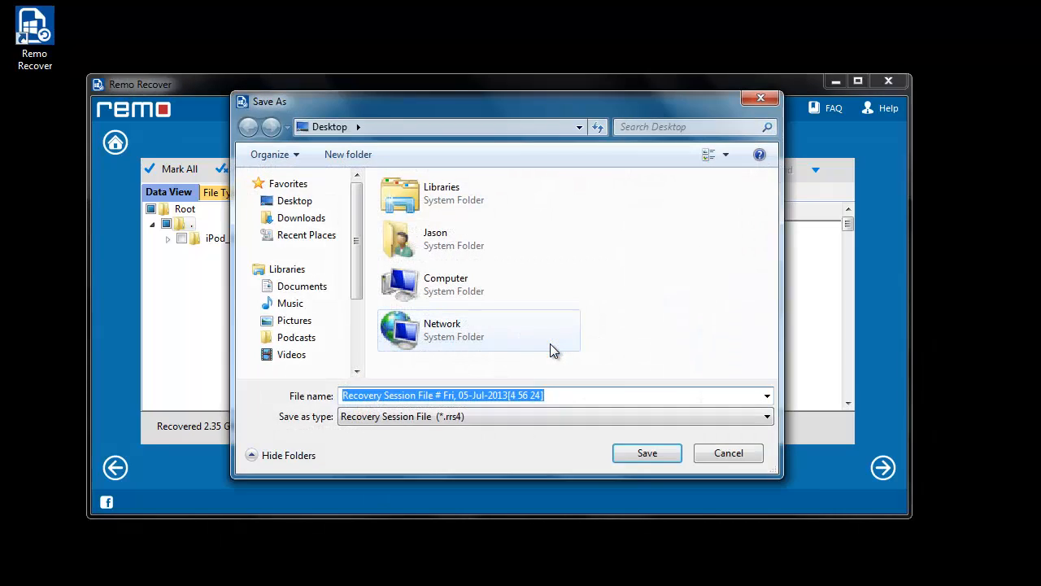
{"action": "mouse_move", "coordinate": [622, 455]}
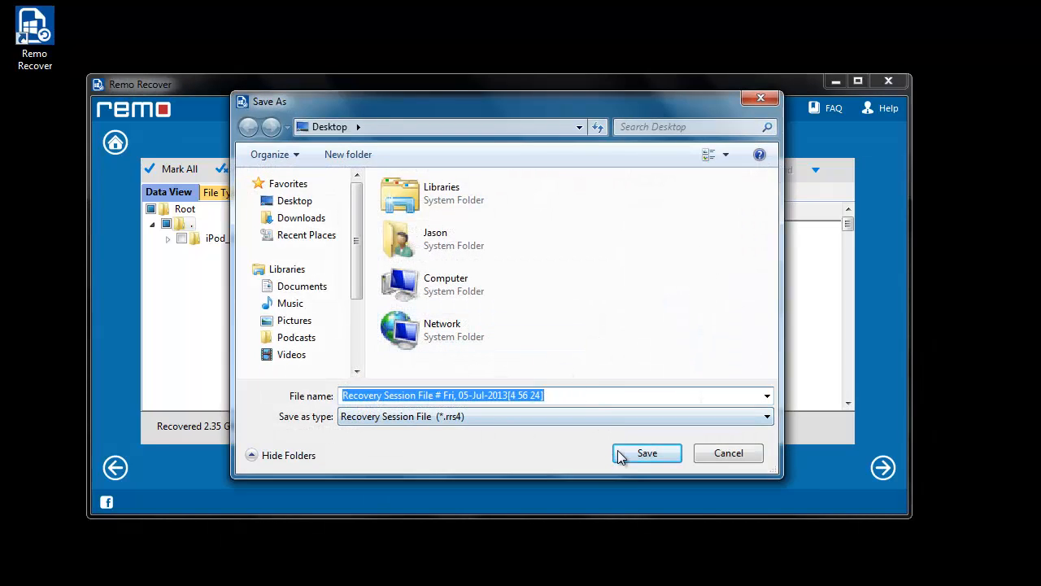
{"action": "left_click", "coordinate": [648, 452]}
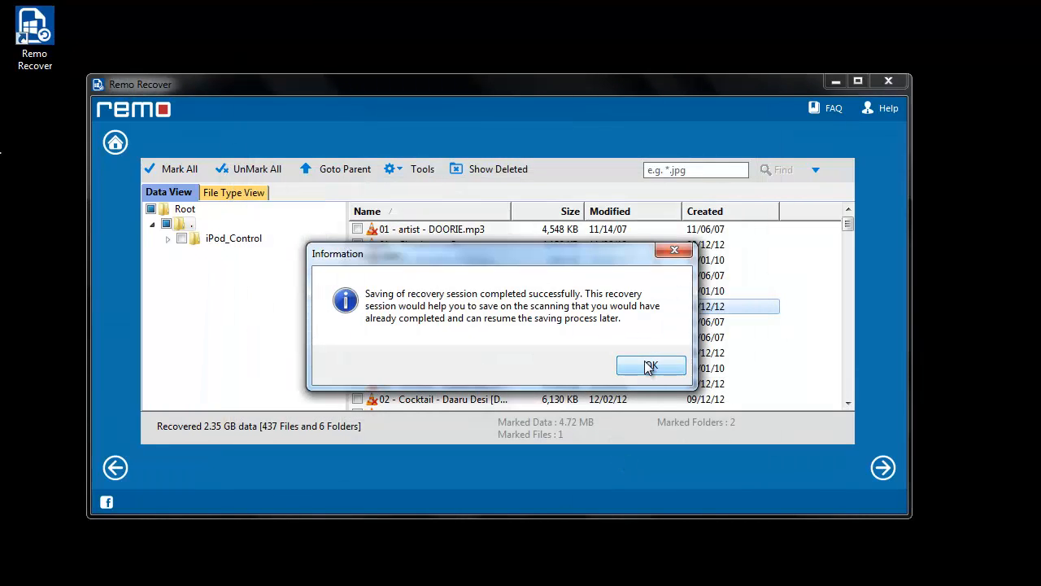
{"action": "left_click", "coordinate": [650, 364]}
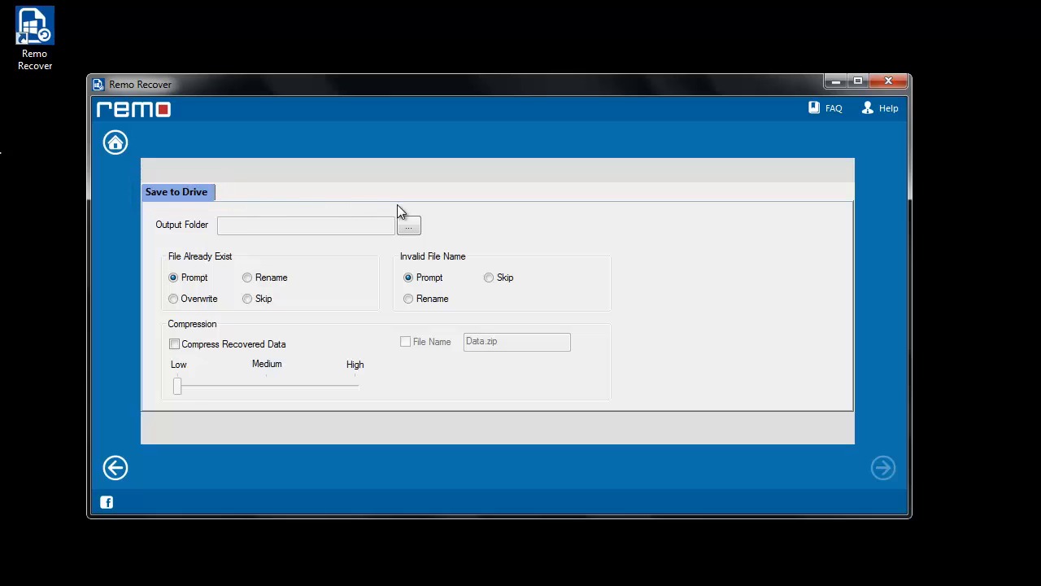
Set the Desktop as the output folder and start saving the recovered files
{"action": "left_click", "coordinate": [408, 225]}
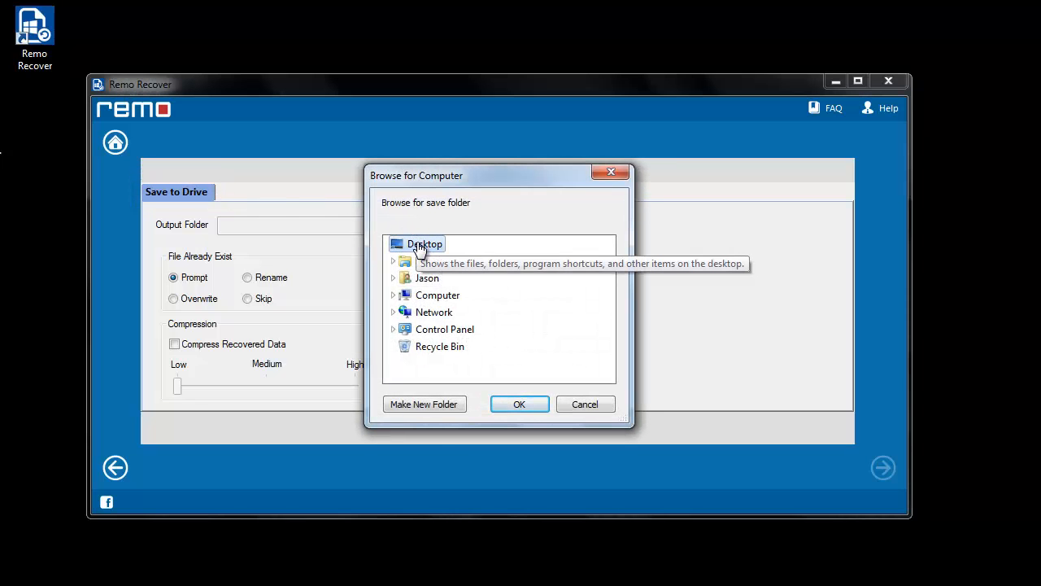
{"action": "left_click", "coordinate": [519, 404]}
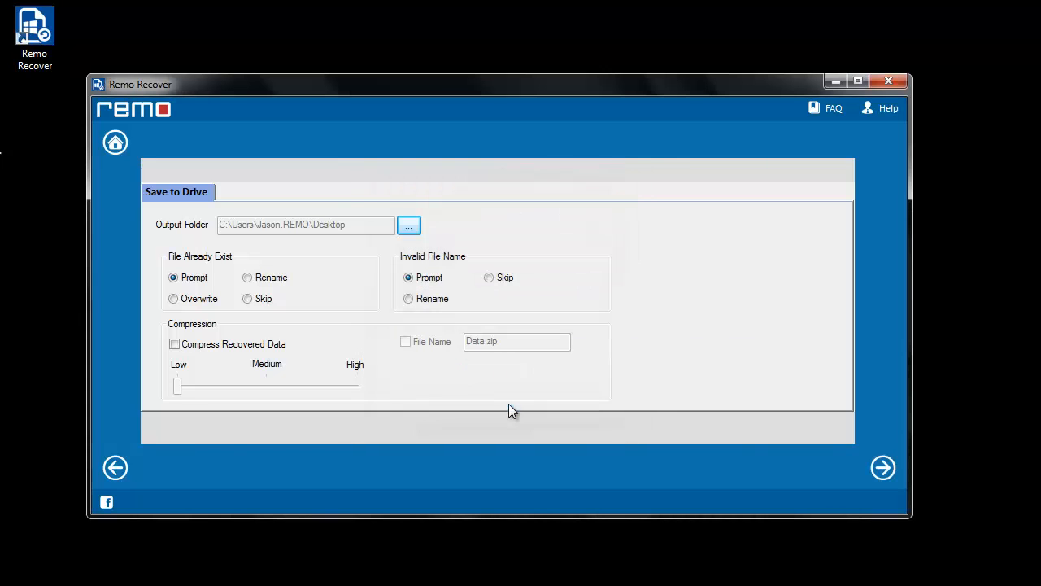
{"action": "left_click", "coordinate": [882, 468]}
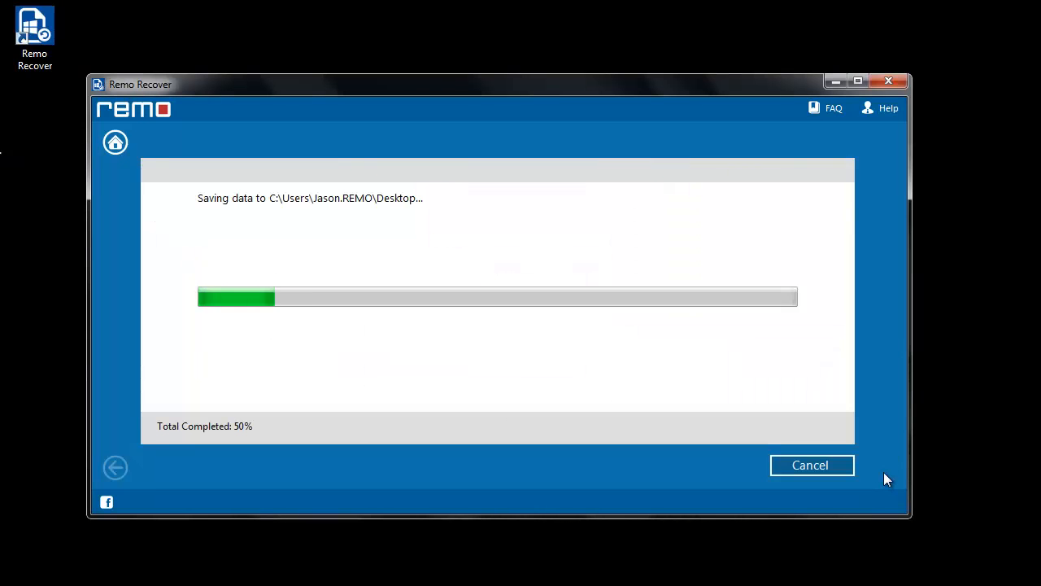